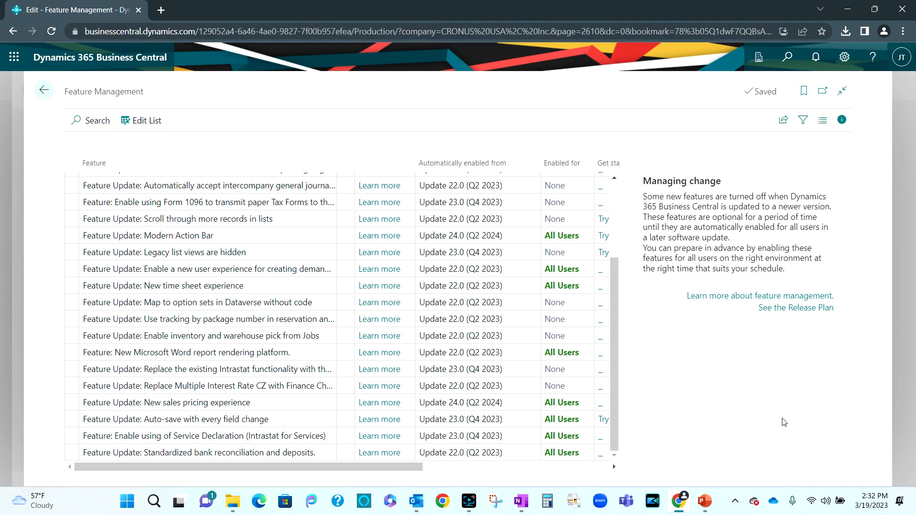
# Step: Confirm the New sales pricing experience feature is enabled
pyautogui.click(167, 402)
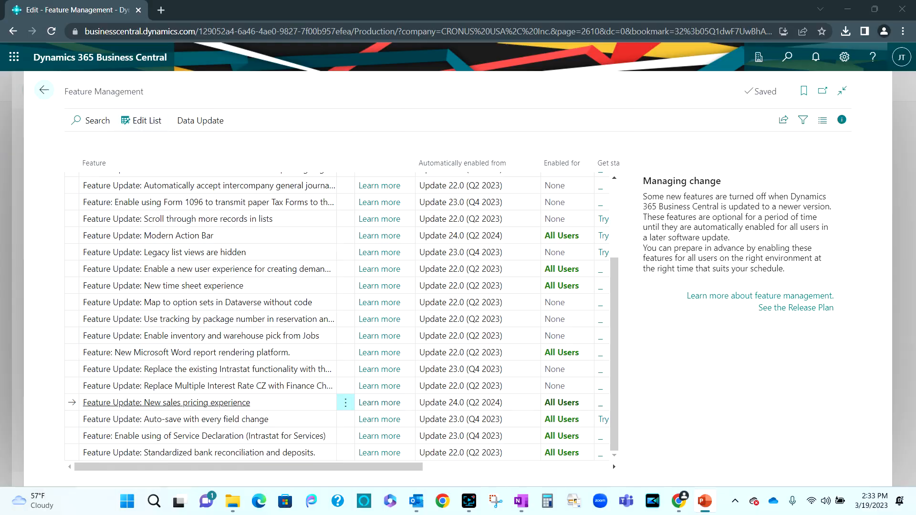
pyautogui.click(166, 402)
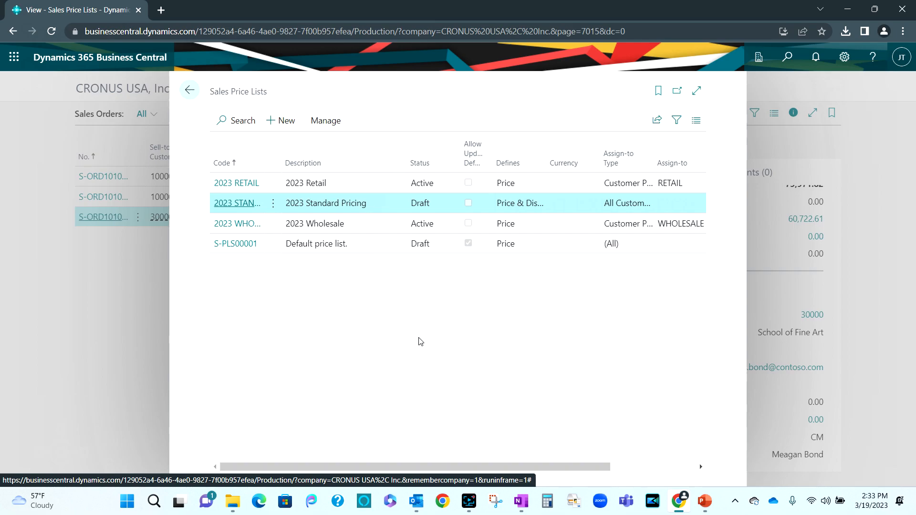
pyautogui.moveTo(414, 326)
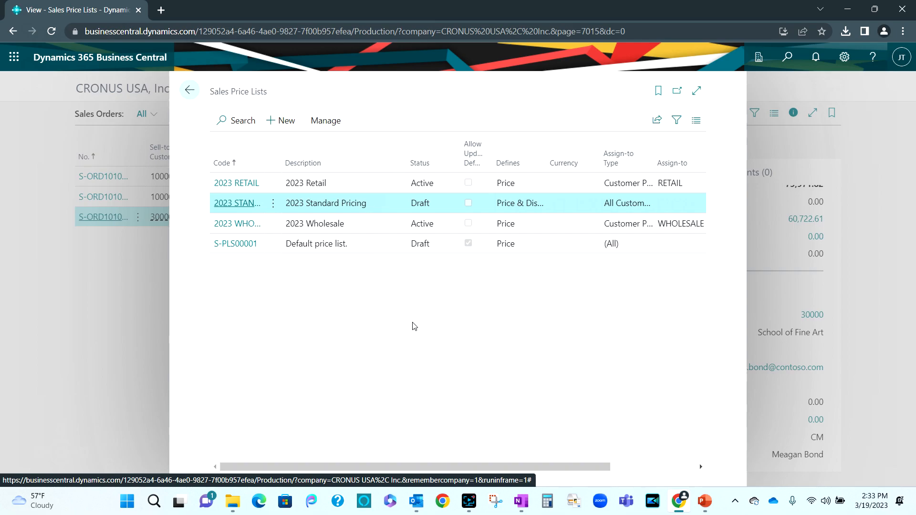
pyautogui.moveTo(241, 209)
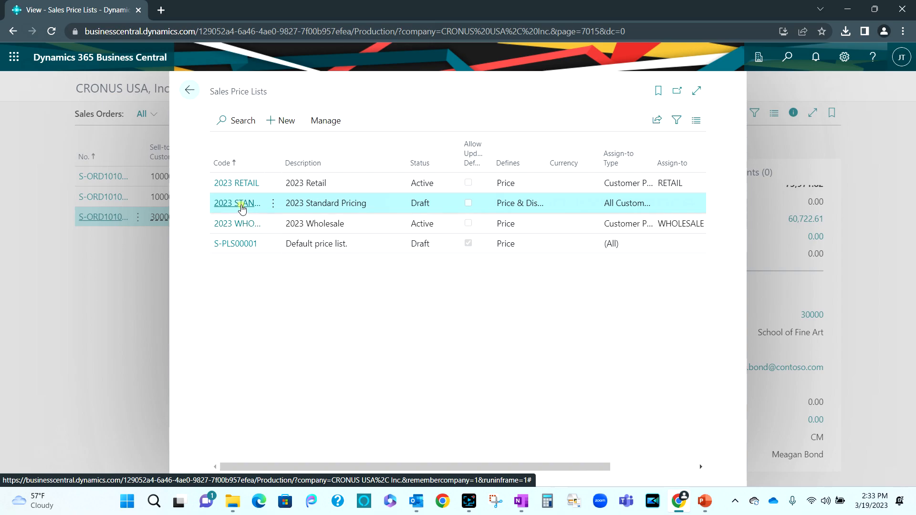
# Step: Review the 2023 STANDARD list's Assign-to Type (all customers), then start a new price list
pyautogui.click(237, 203)
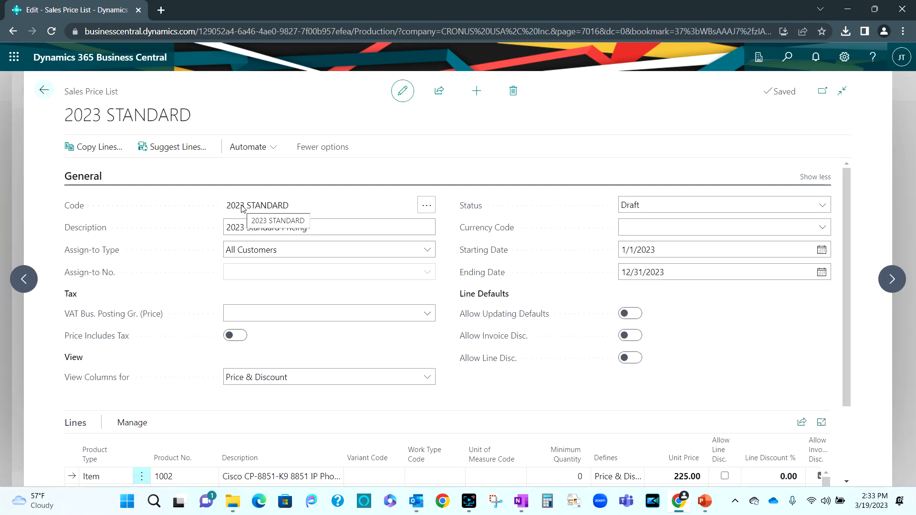
pyautogui.click(723, 204)
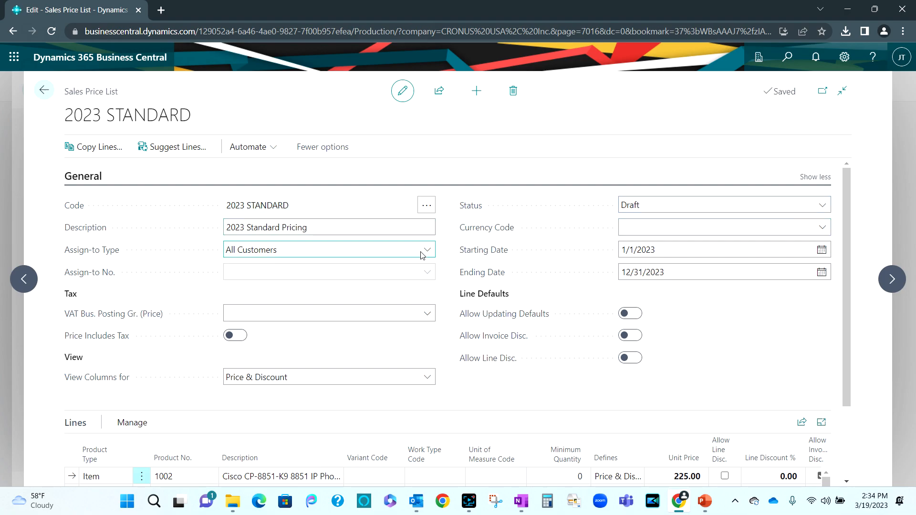
pyautogui.click(426, 249)
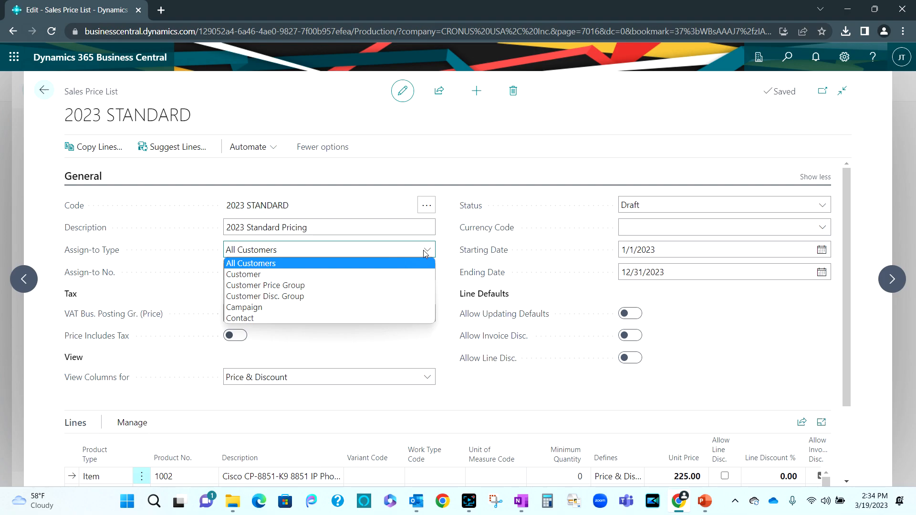
pyautogui.click(476, 91)
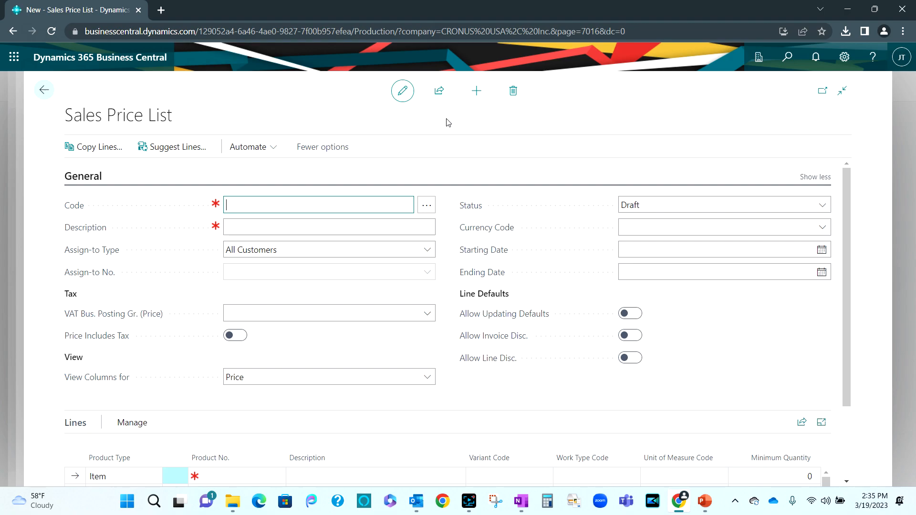
pyautogui.moveTo(242, 206)
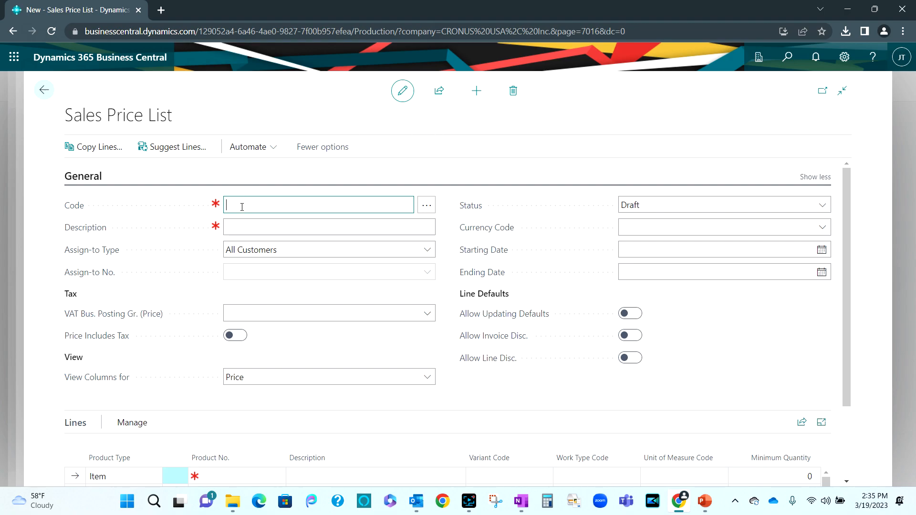
# Step: Name the list 2024 STANDARD, date it 1/1/2024–12/31/2024 and fill it with Suggest Lines
pyautogui.write('2024 STANDARD')
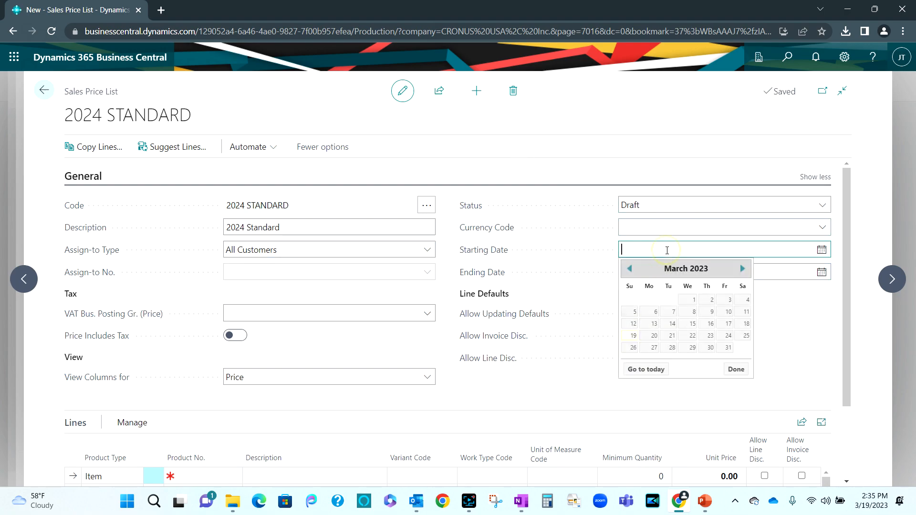
pyautogui.write('0101202')
pyautogui.click(725, 272)
pyautogui.write('12/31/2024')
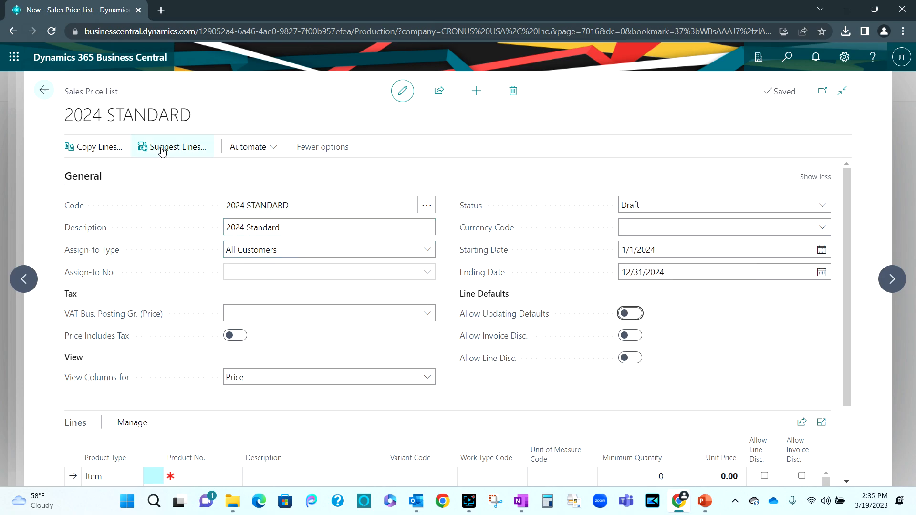
pyautogui.click(176, 146)
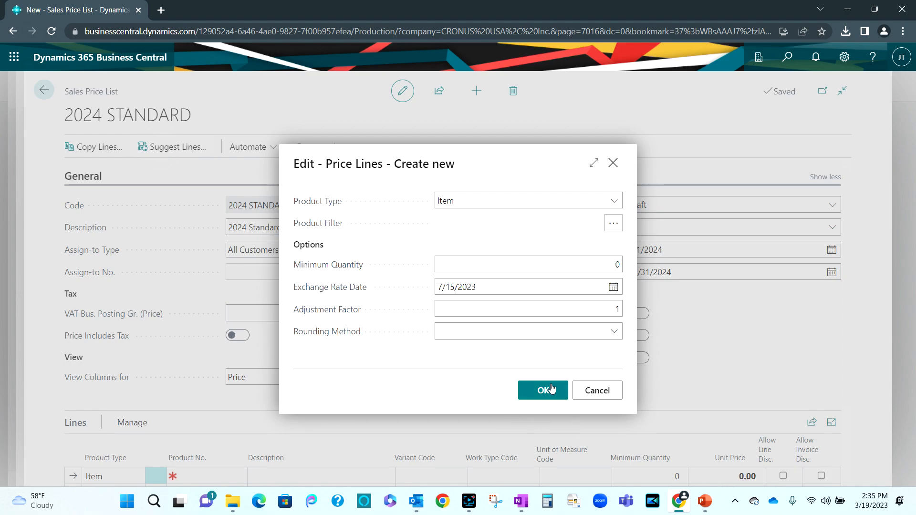
pyautogui.click(542, 390)
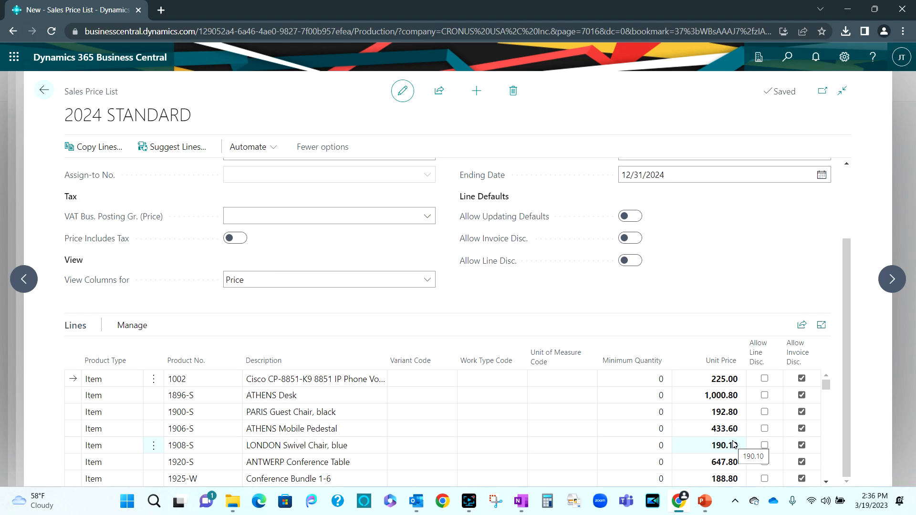
pyautogui.moveTo(567, 304)
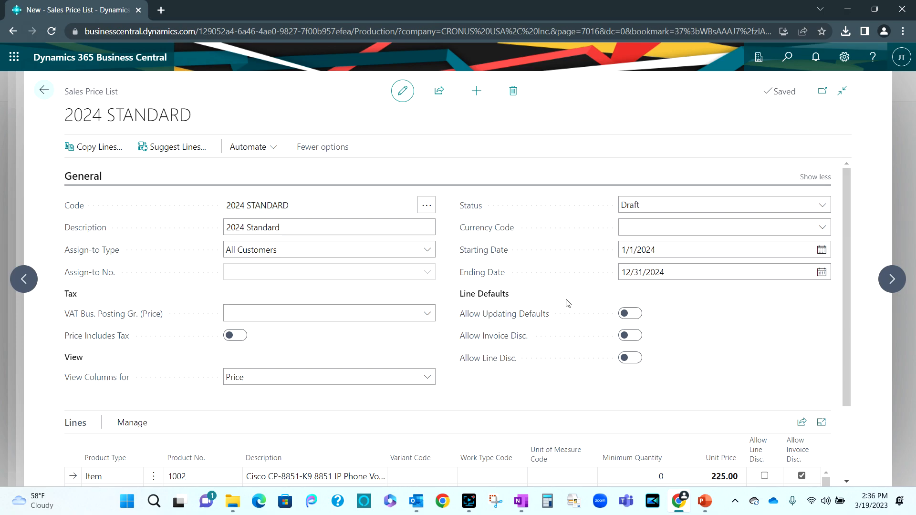
# Step: Start a new 2024 WHOLESALE price list for all customers
pyautogui.click(477, 91)
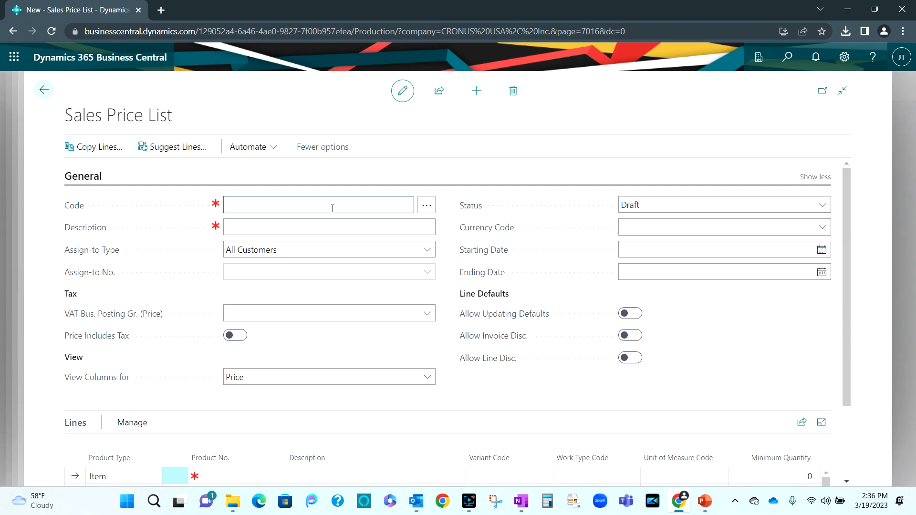
pyautogui.write('2024 WHOLESALE')
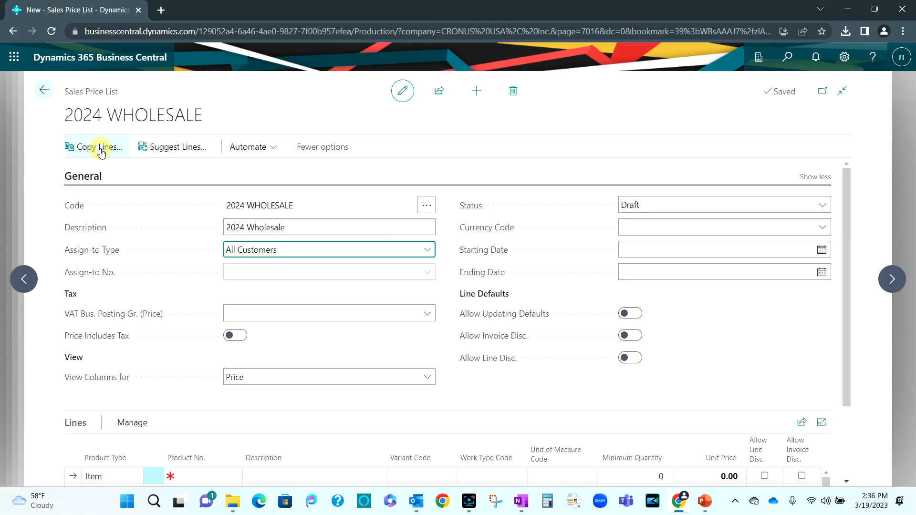
pyautogui.click(97, 146)
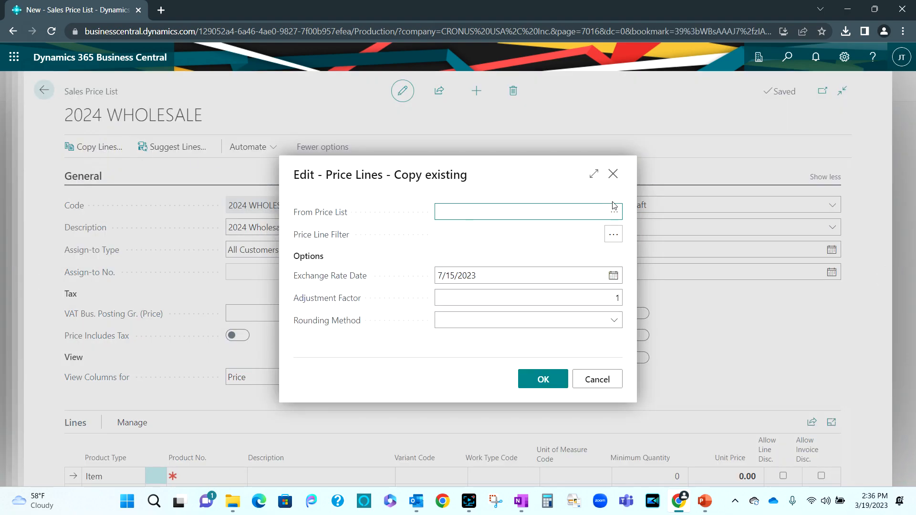
# Step: Copy lines from 2024 STANDARD with a 0.9 adjustment factor
pyautogui.click(613, 211)
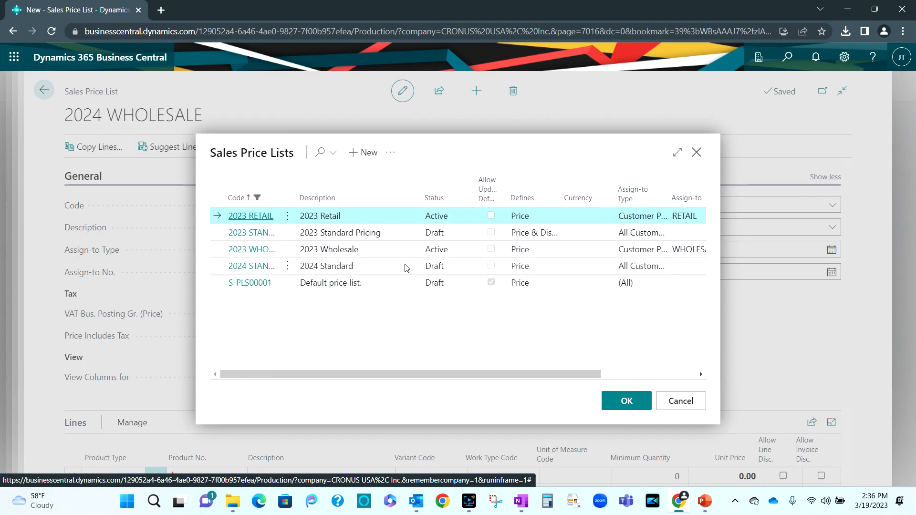
pyautogui.moveTo(277, 268)
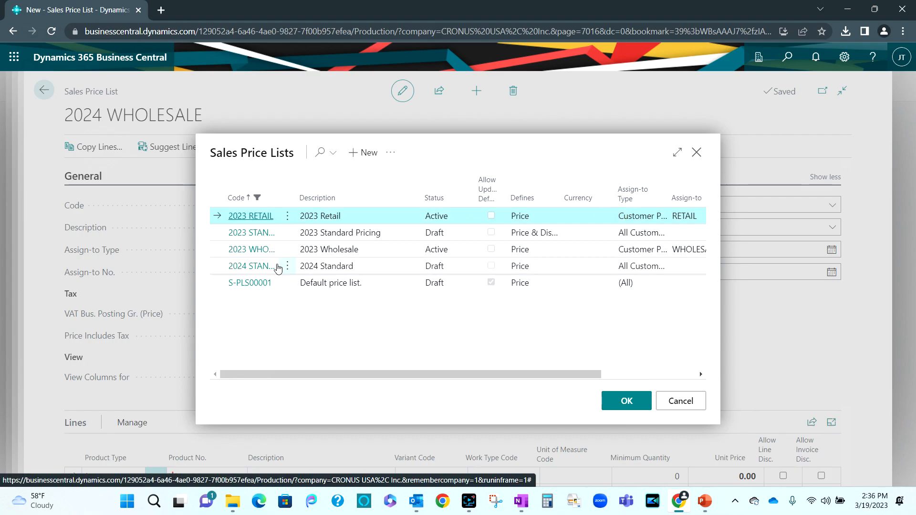
pyautogui.click(626, 401)
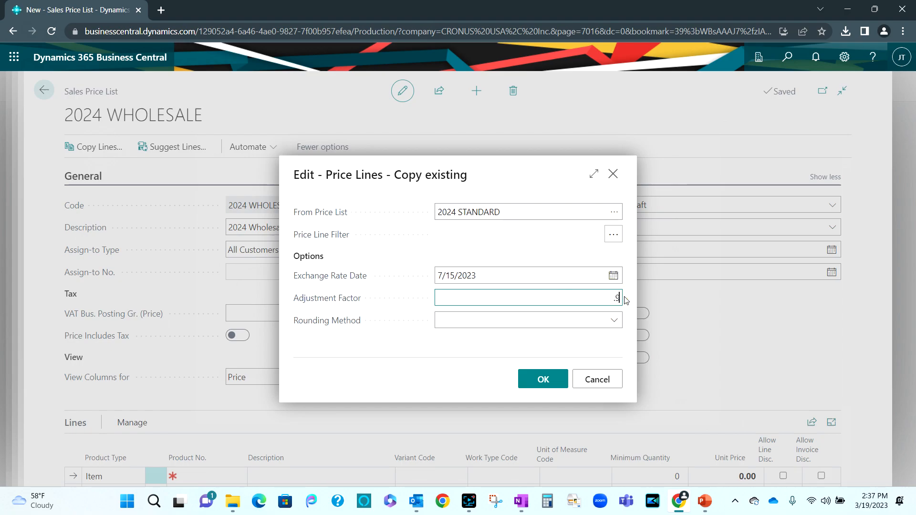
pyautogui.write('0.9')
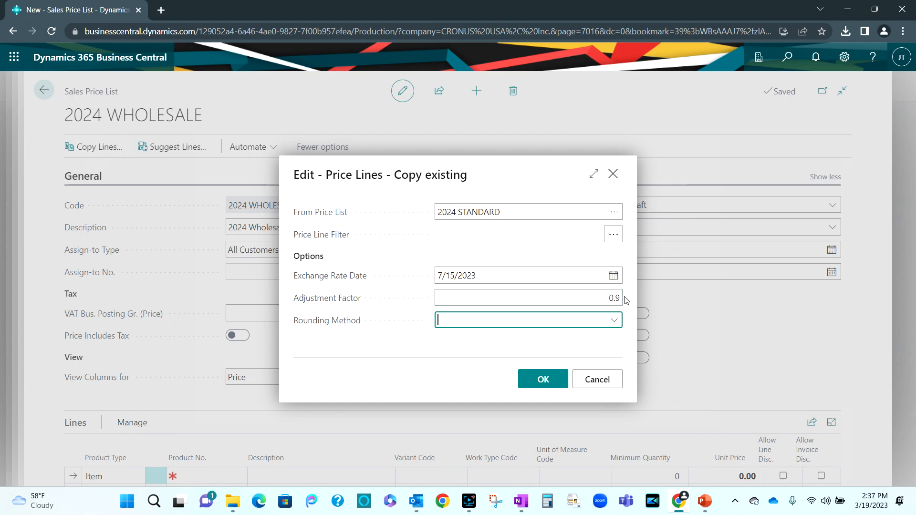
pyautogui.moveTo(542, 378)
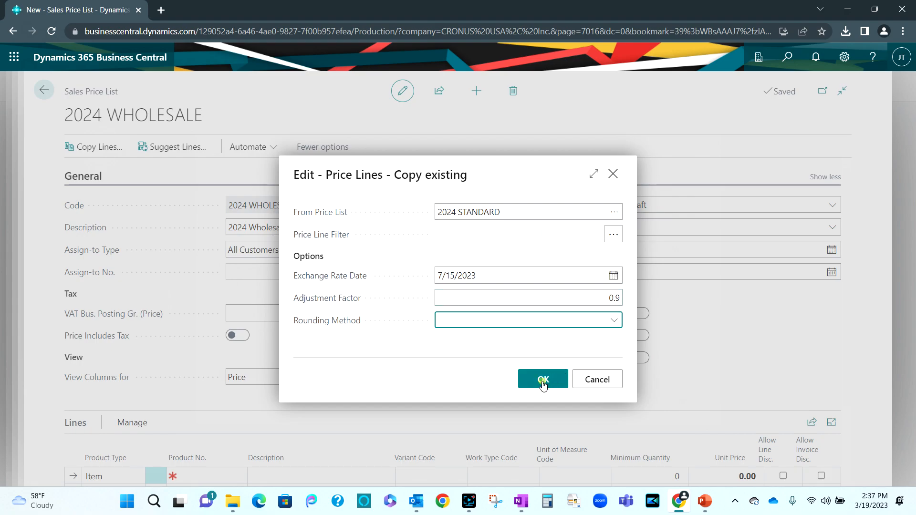
pyautogui.click(542, 379)
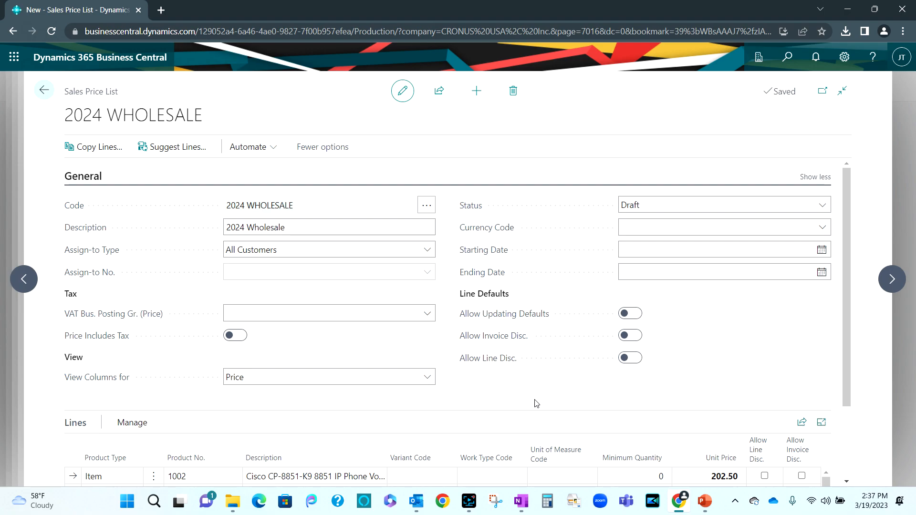
pyautogui.moveTo(622, 395)
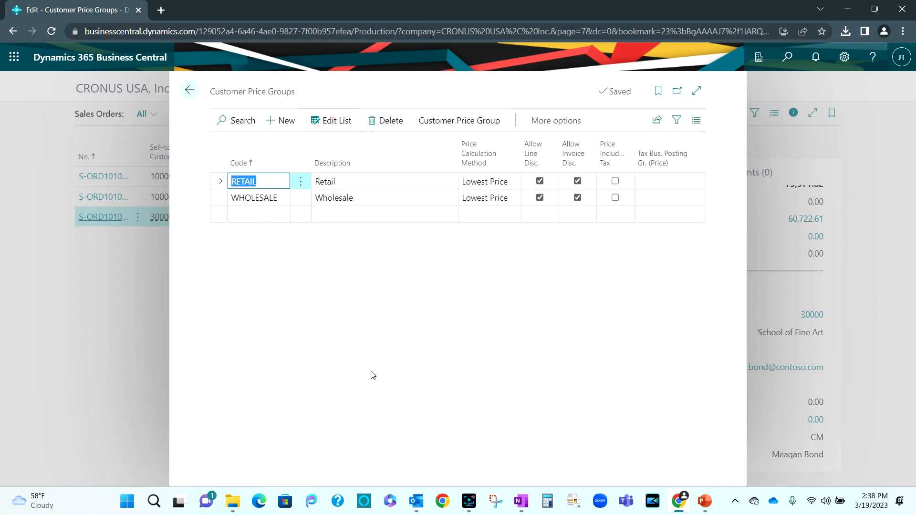
pyautogui.moveTo(374, 345)
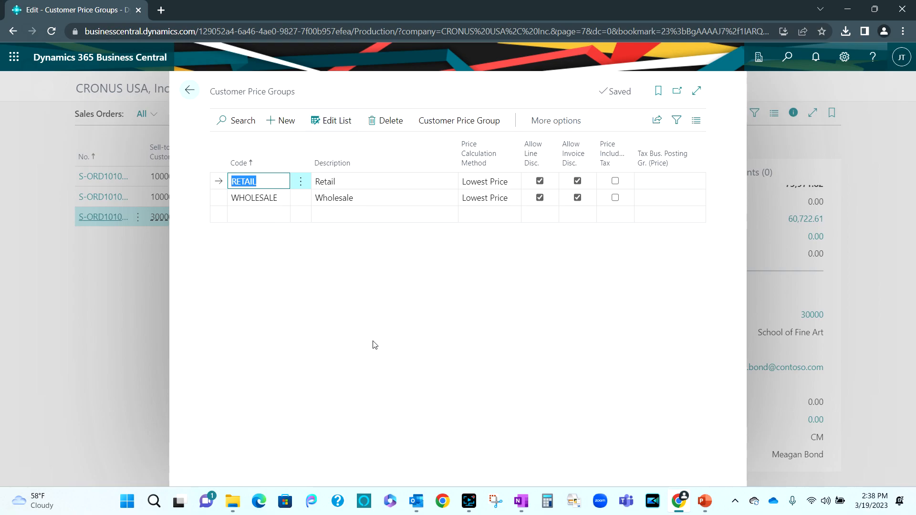
pyautogui.moveTo(301, 181)
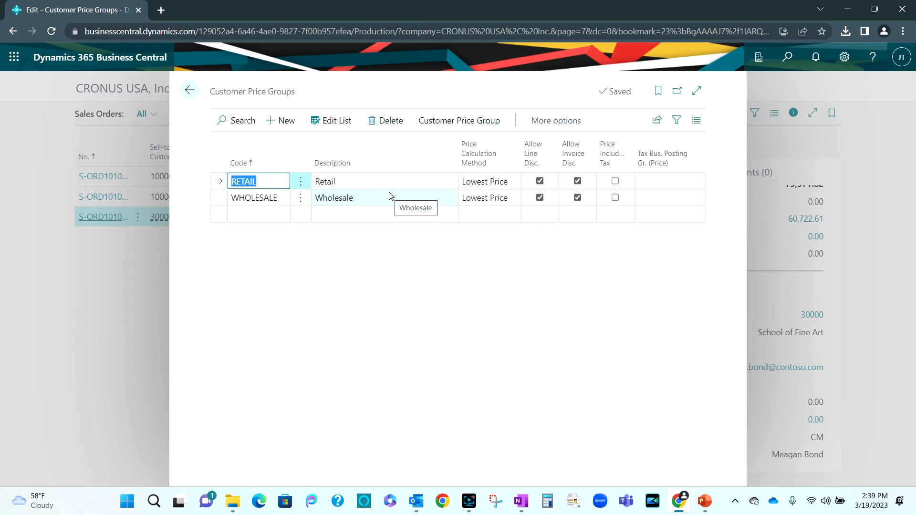
pyautogui.moveTo(484, 181)
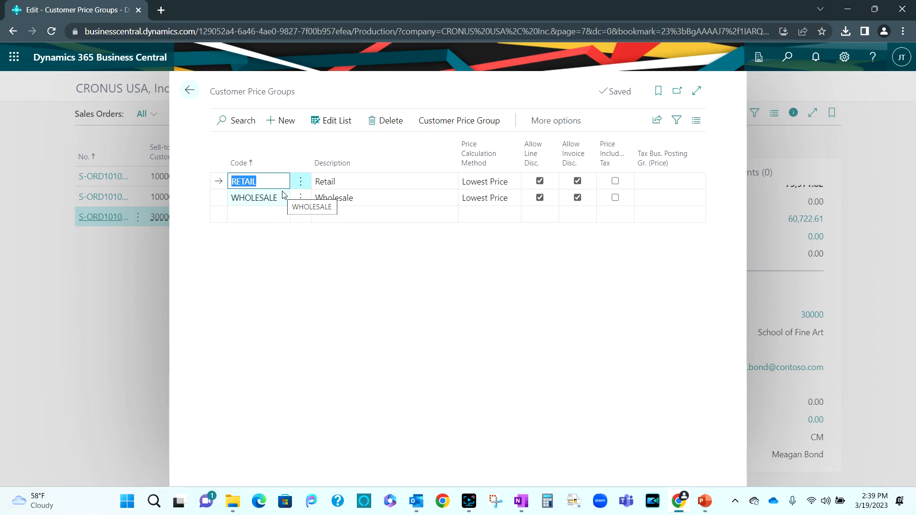
# Step: Create a sales order for Adatum Corporation with item 1002 showing unit price 202.50
pyautogui.click(189, 91)
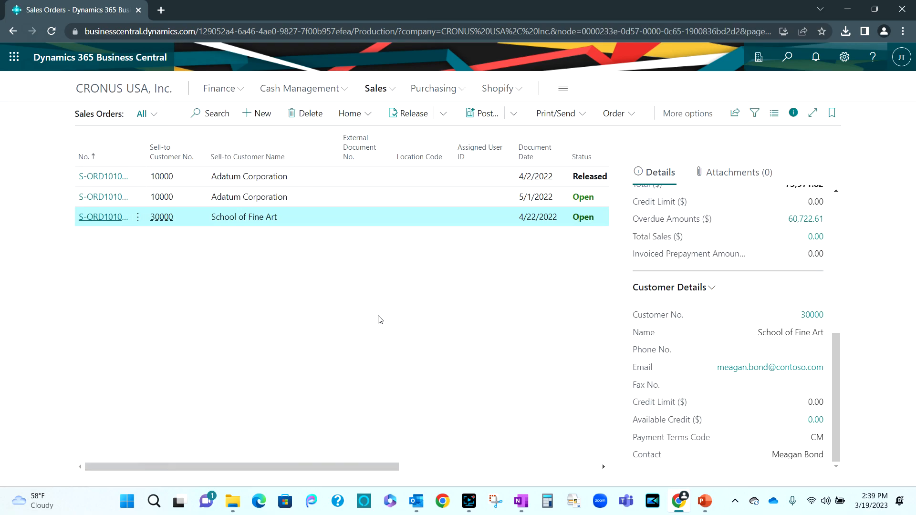
pyautogui.moveTo(258, 113)
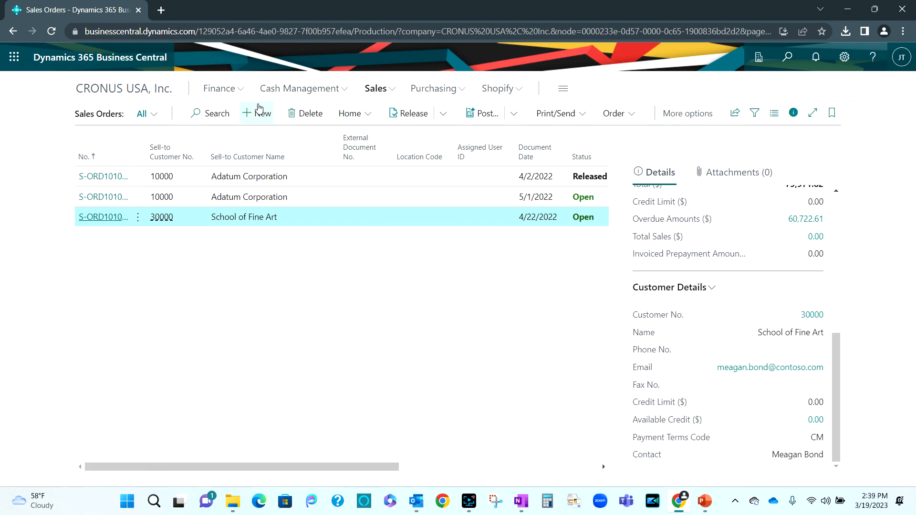
pyautogui.click(258, 114)
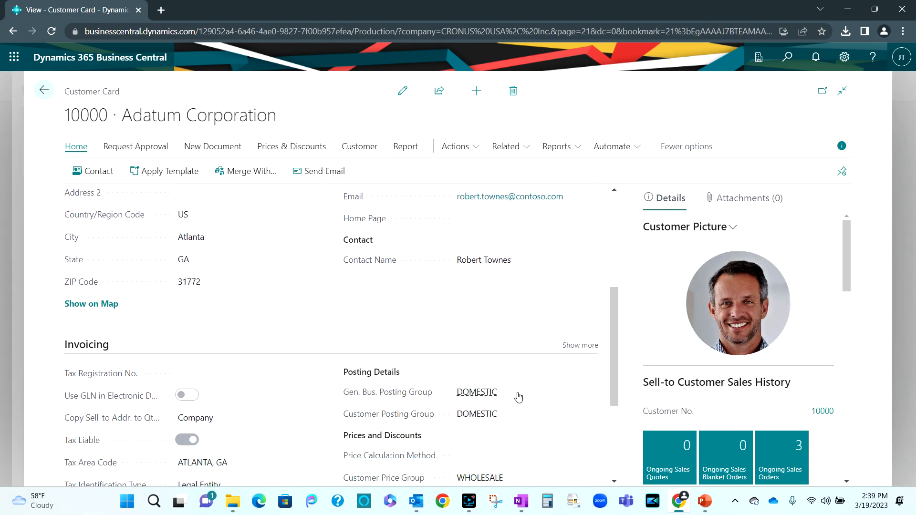
pyautogui.scroll(-3)
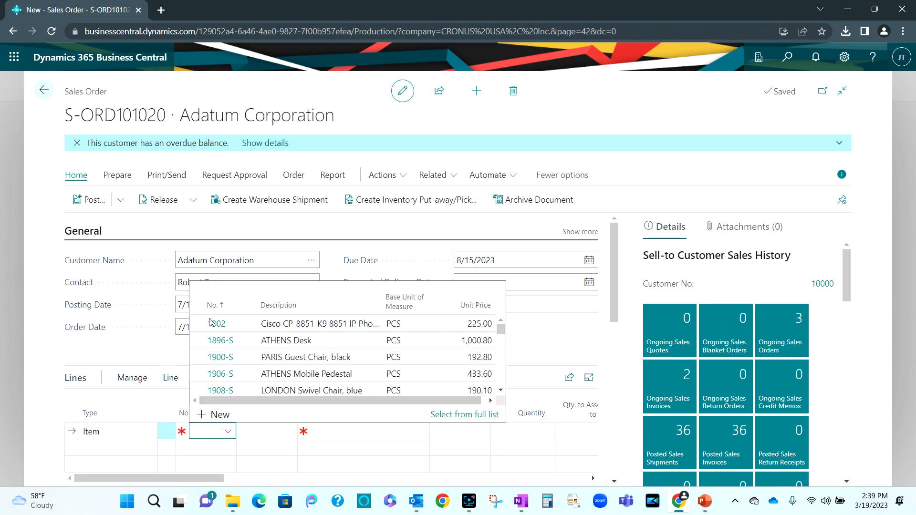
pyautogui.click(216, 323)
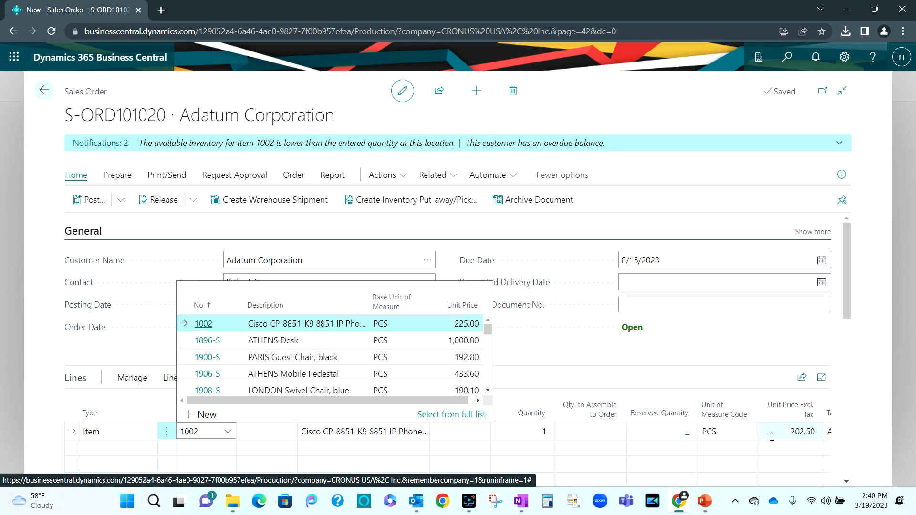
pyautogui.click(809, 431)
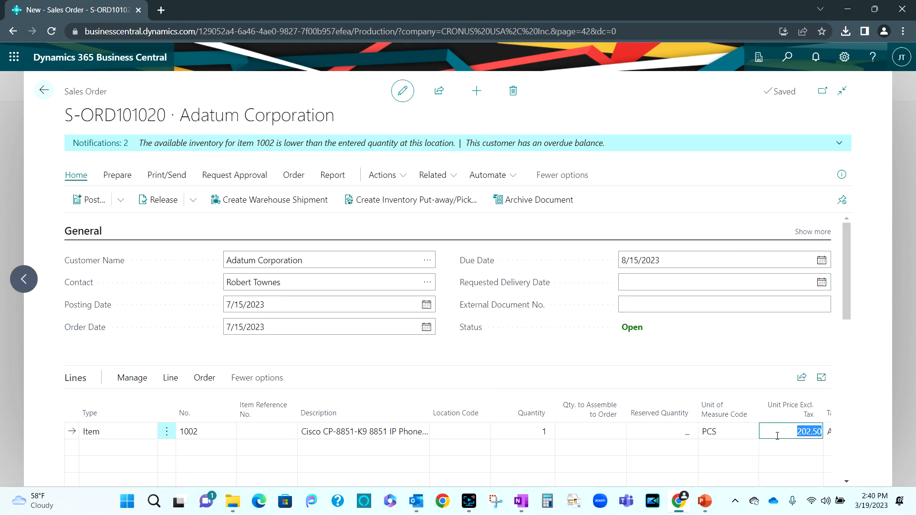